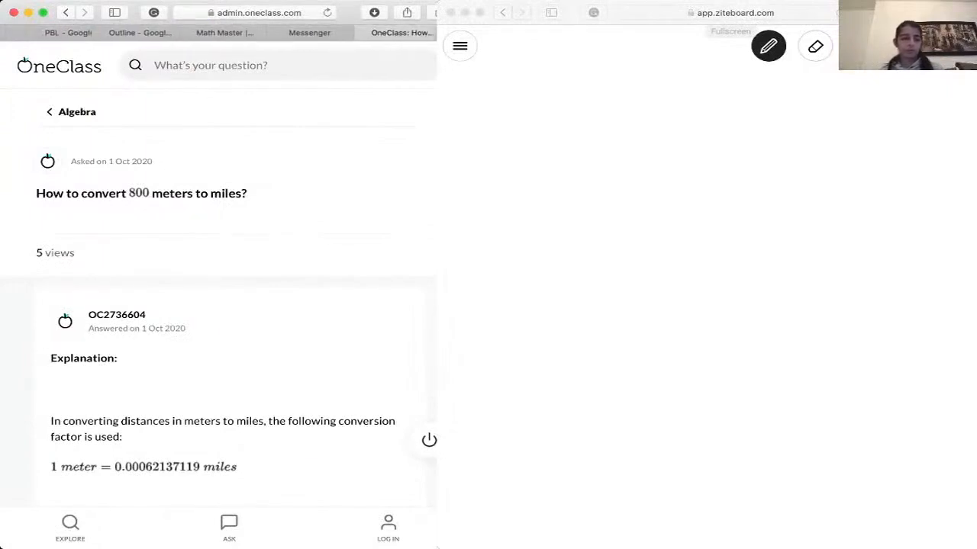
# Scroll the OneClass answer down so the conversion factor and next line are readable
pyautogui.scroll(-3)
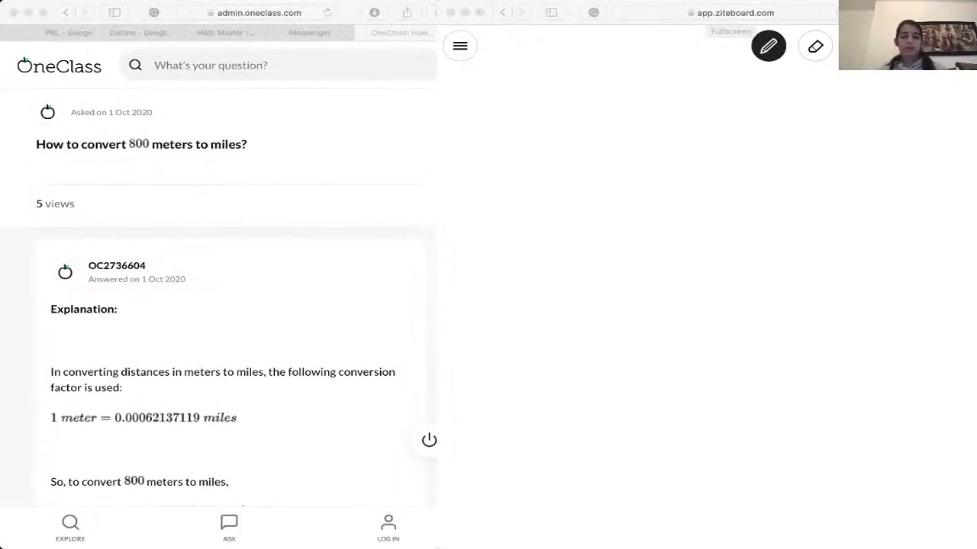
pyautogui.click(476, 119)
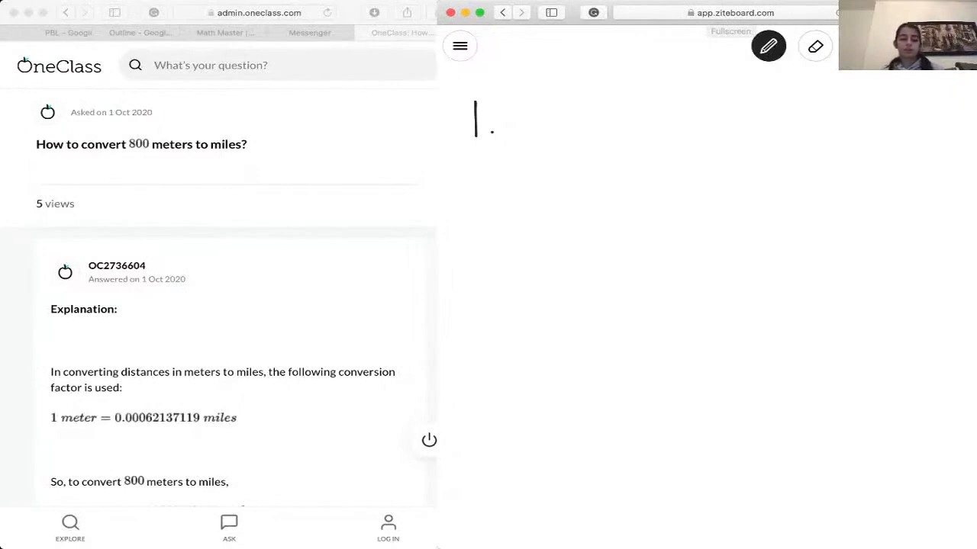
# Handwrite the conversion factor digits 0.00062137119 across the top of the board
pyautogui.moveTo(519, 110); pyautogui.dragTo(535, 130)
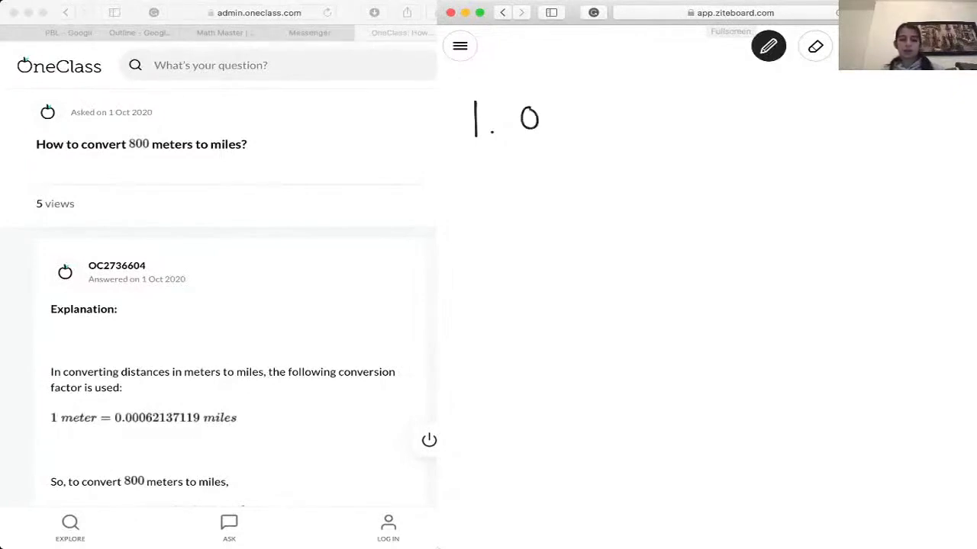
pyautogui.click(553, 124)
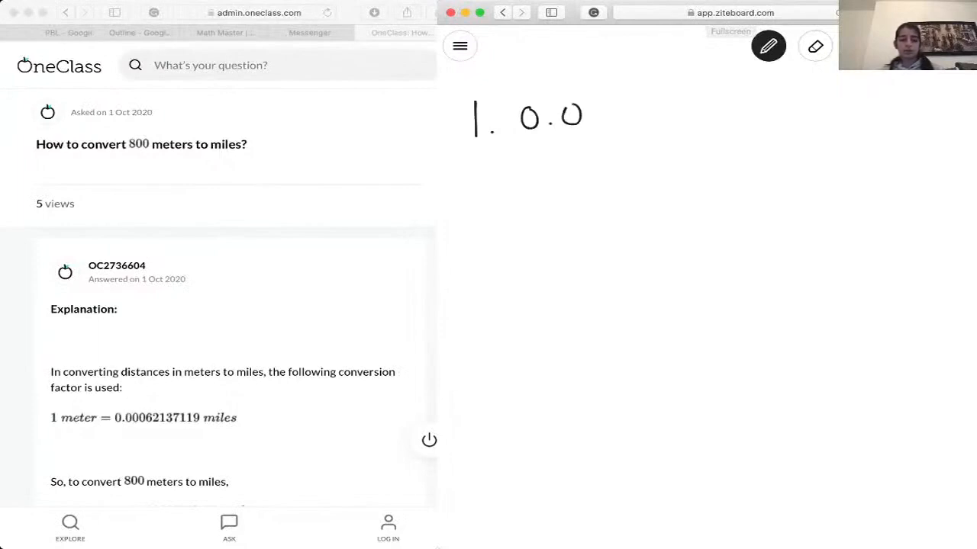
pyautogui.moveTo(583, 104); pyautogui.dragTo(603, 119)
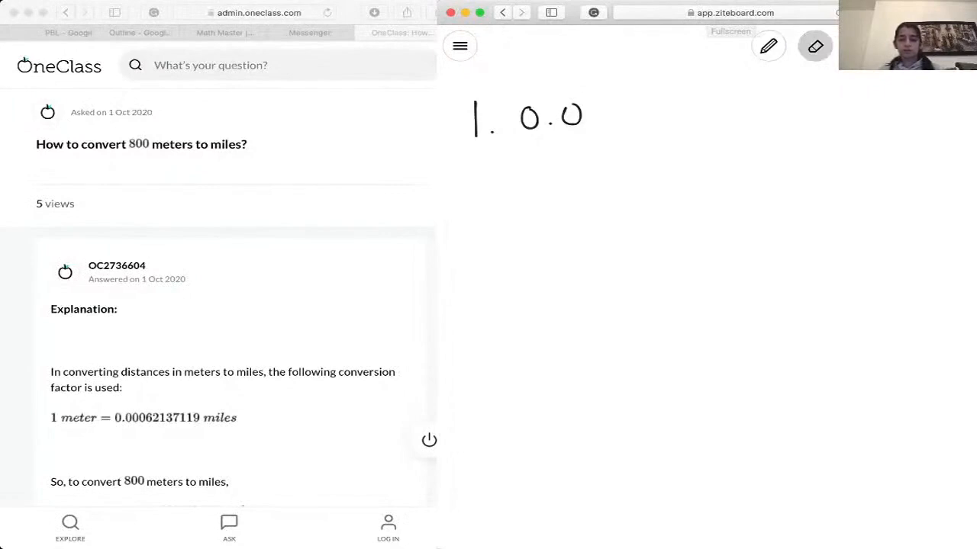
pyautogui.click(769, 45)
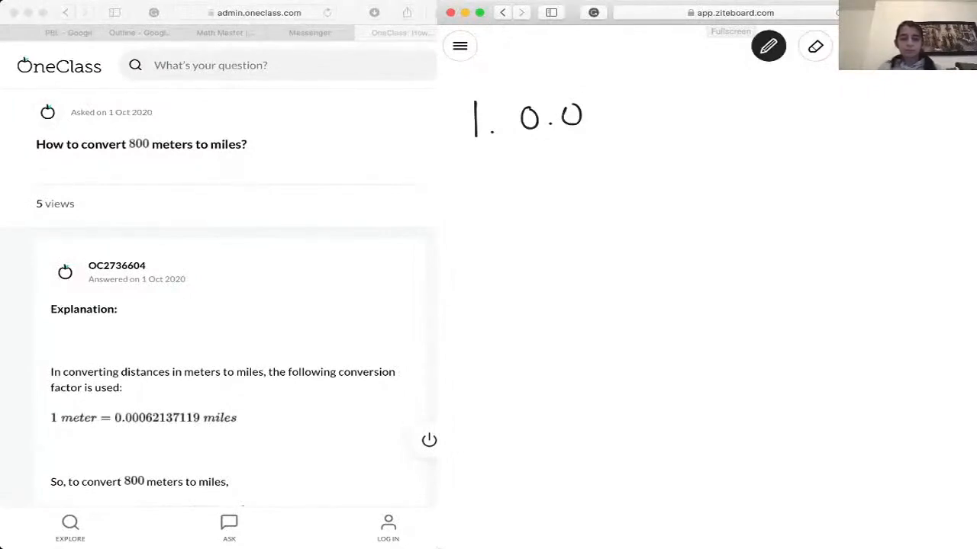
pyautogui.moveTo(610, 130); pyautogui.dragTo(633, 107)
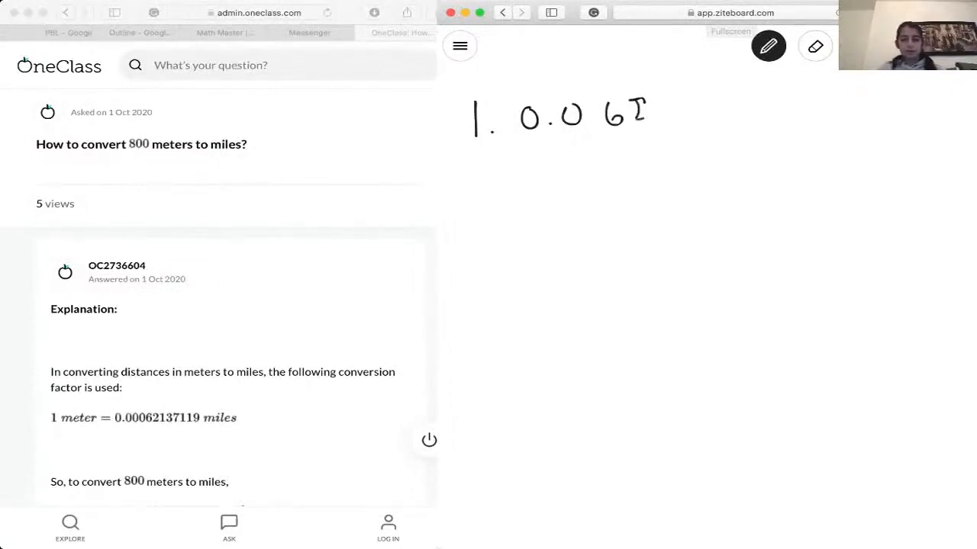
pyautogui.moveTo(640, 107); pyautogui.dragTo(659, 126)
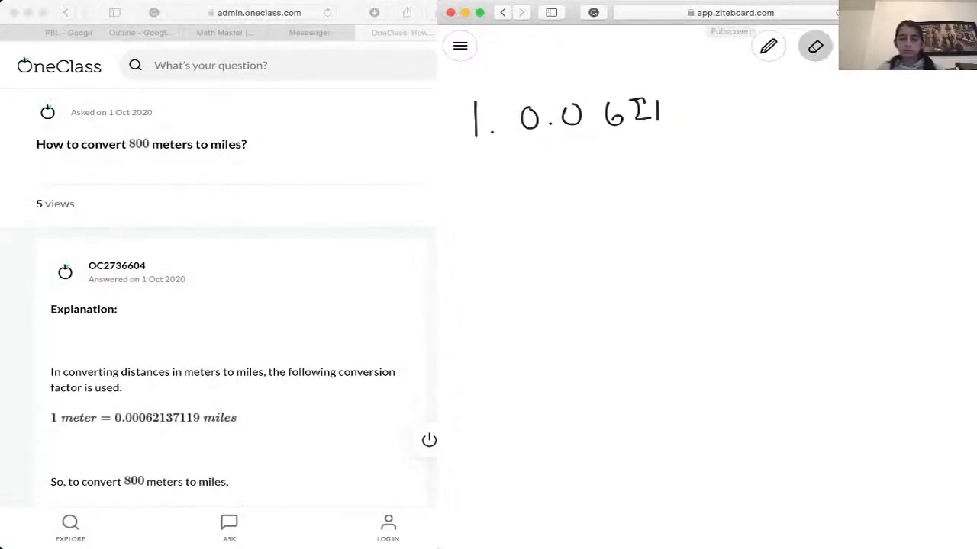
pyautogui.click(769, 46)
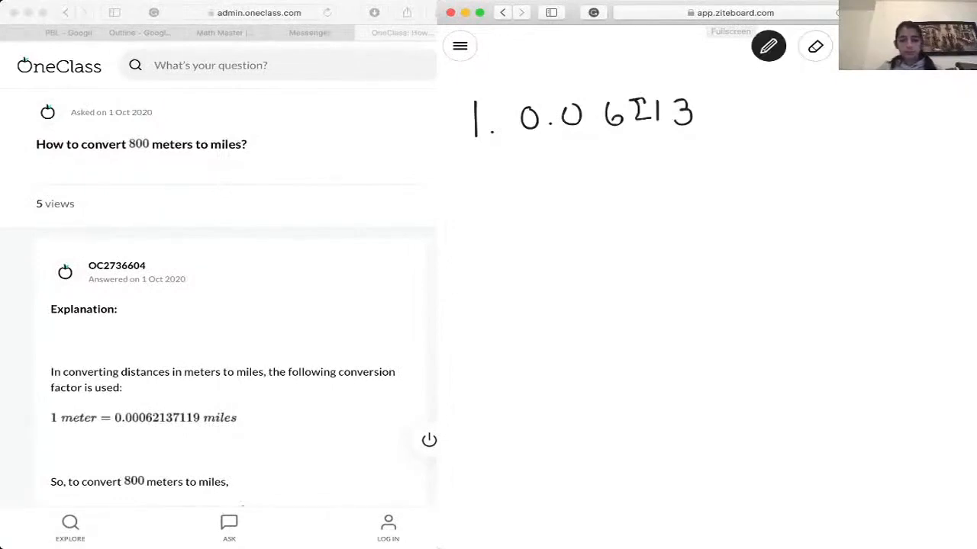
pyautogui.moveTo(705, 99); pyautogui.dragTo(721, 123)
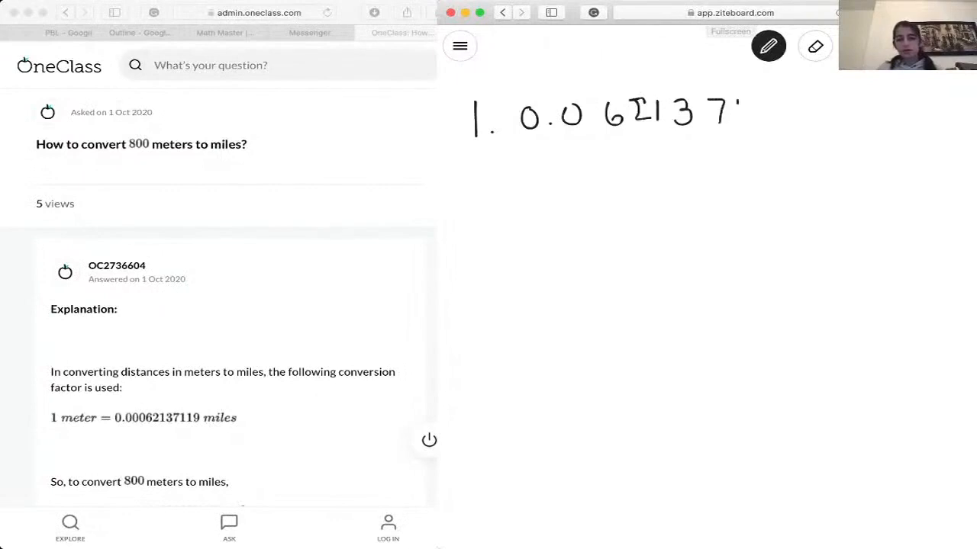
pyautogui.moveTo(718, 114); pyautogui.dragTo(755, 115)
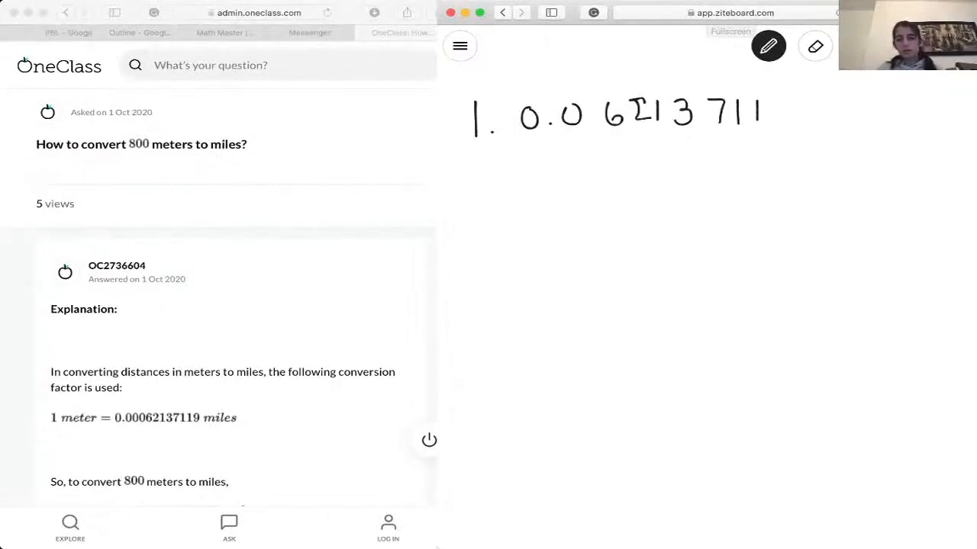
pyautogui.moveTo(782, 122); pyautogui.dragTo(794, 110)
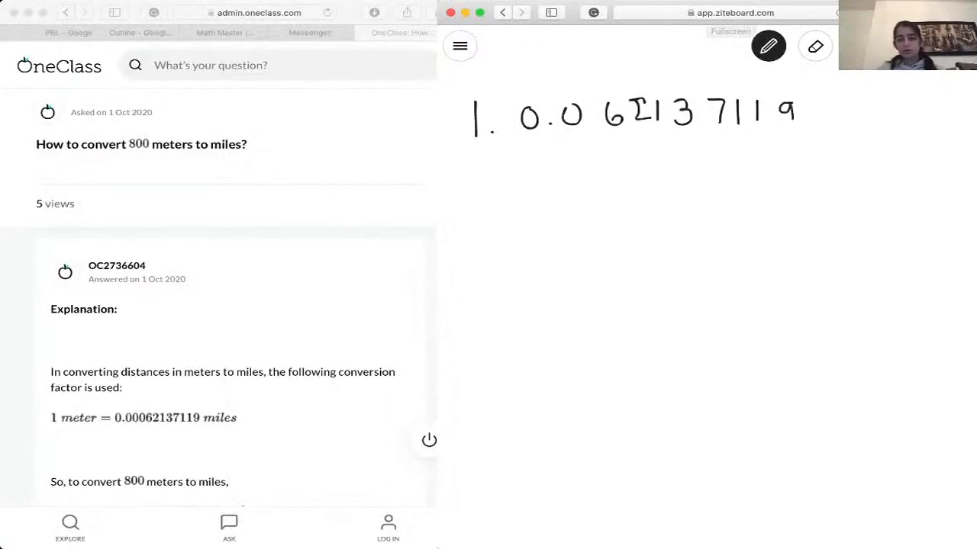
# Handwrite the word 'miles' after the conversion factor
pyautogui.click(827, 113)
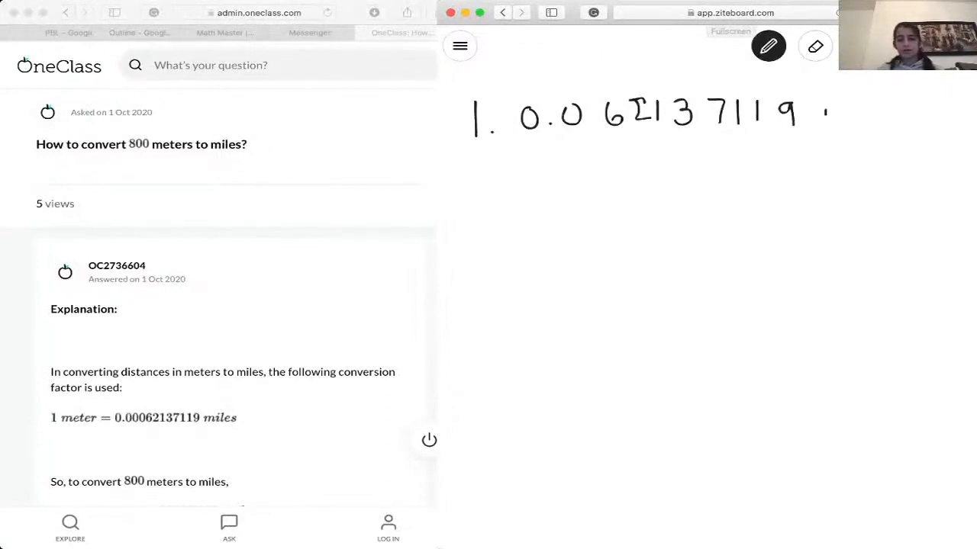
pyautogui.moveTo(824, 114); pyautogui.dragTo(854, 123)
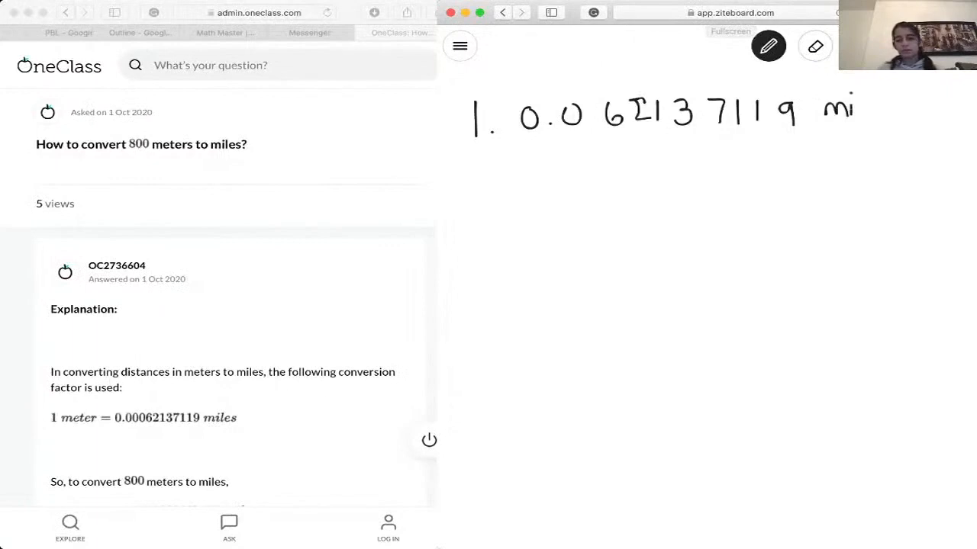
pyautogui.moveTo(855, 107); pyautogui.dragTo(866, 119)
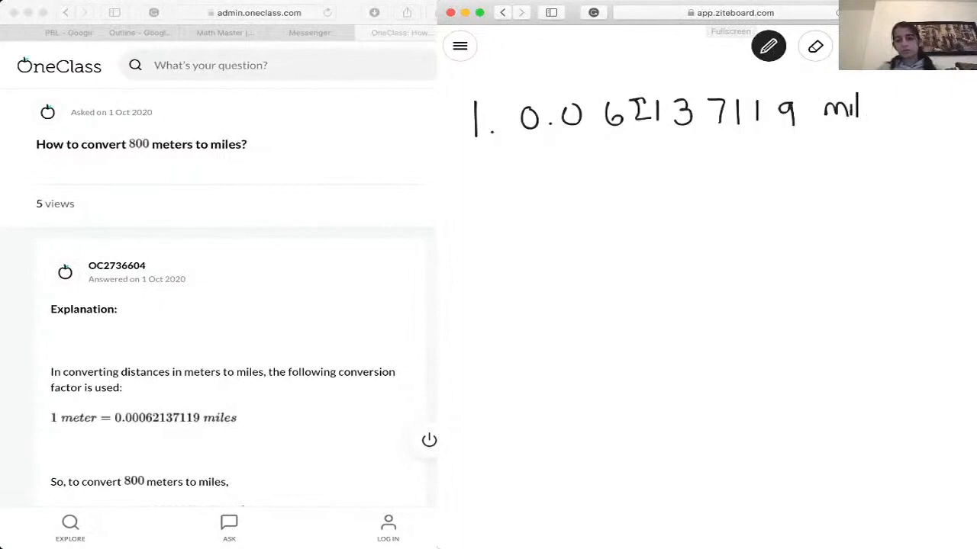
pyautogui.moveTo(869, 103); pyautogui.dragTo(885, 107)
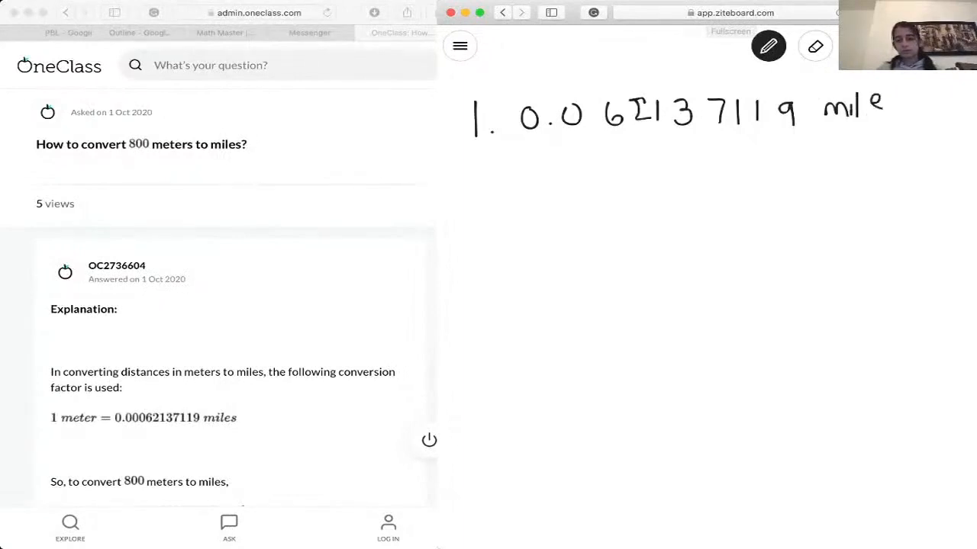
pyautogui.moveTo(873, 106); pyautogui.dragTo(903, 110)
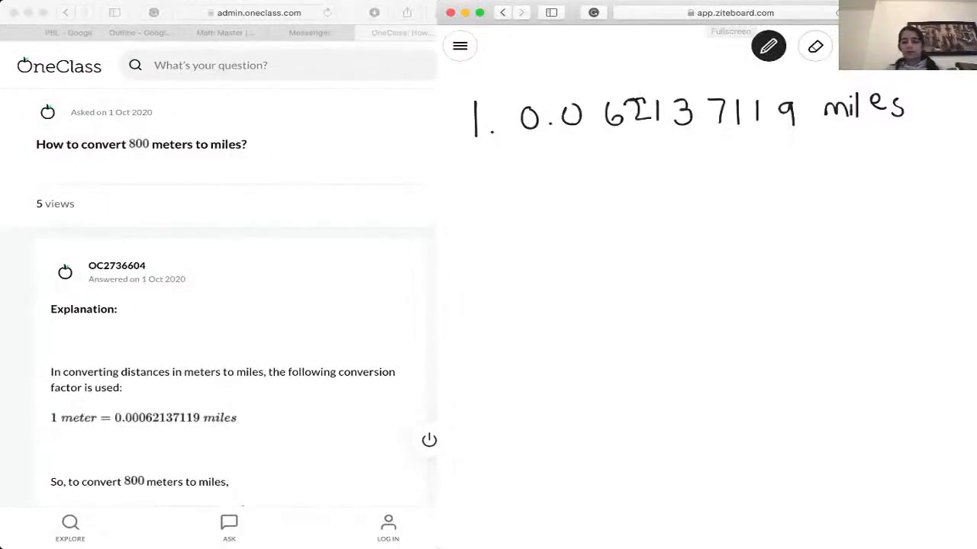
# Handwrite '× 800' after the factor, with 800 on the line below
pyautogui.moveTo(924, 107); pyautogui.dragTo(943, 122)
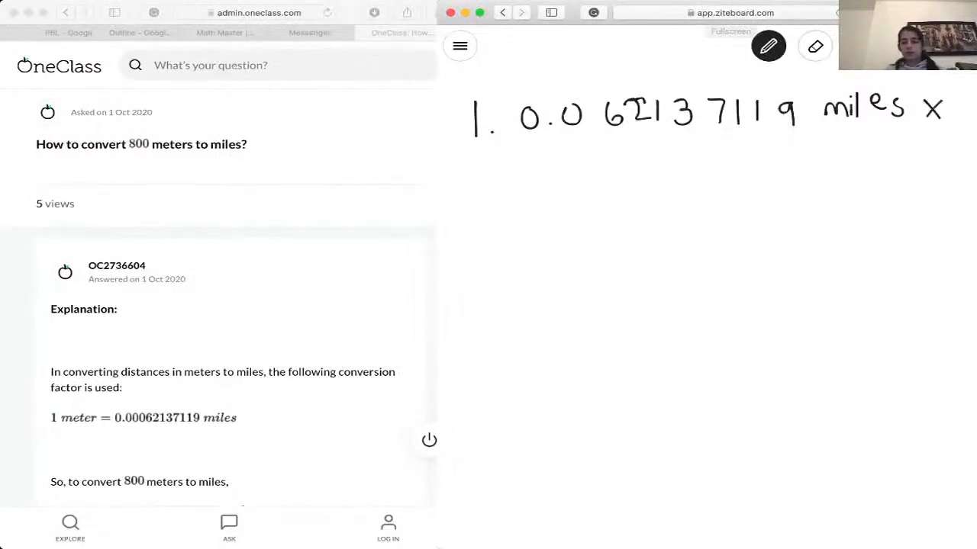
pyautogui.moveTo(659, 165); pyautogui.dragTo(699, 165)
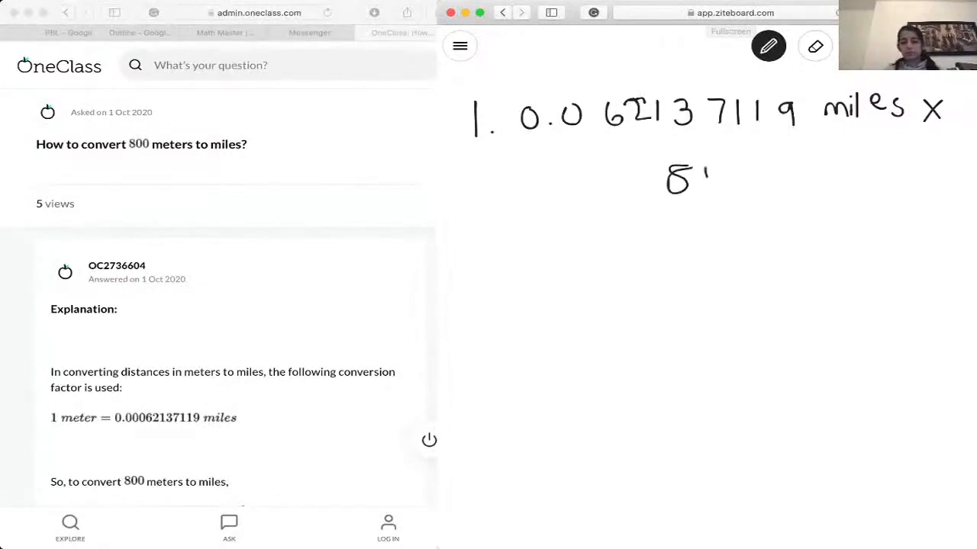
pyautogui.moveTo(699, 165); pyautogui.dragTo(714, 187)
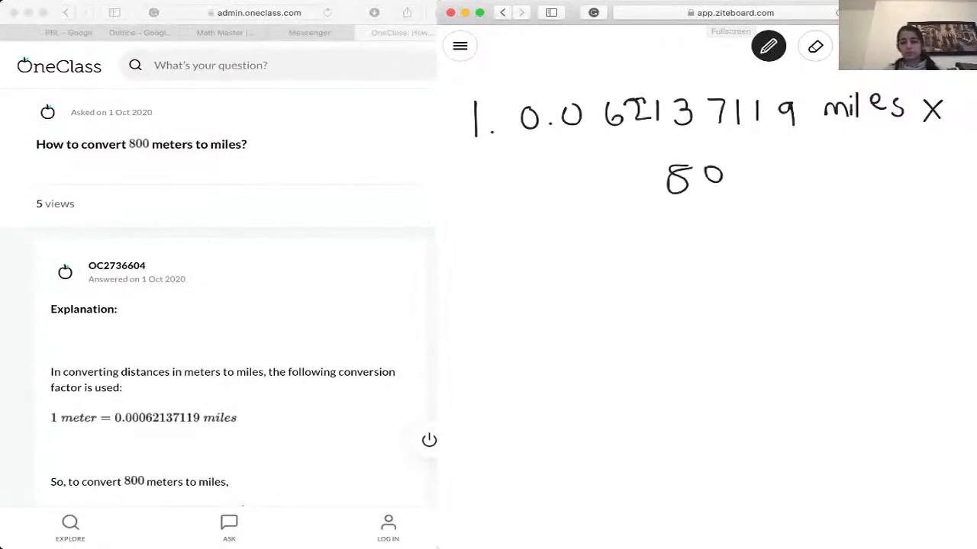
pyautogui.moveTo(730, 176); pyautogui.dragTo(751, 176)
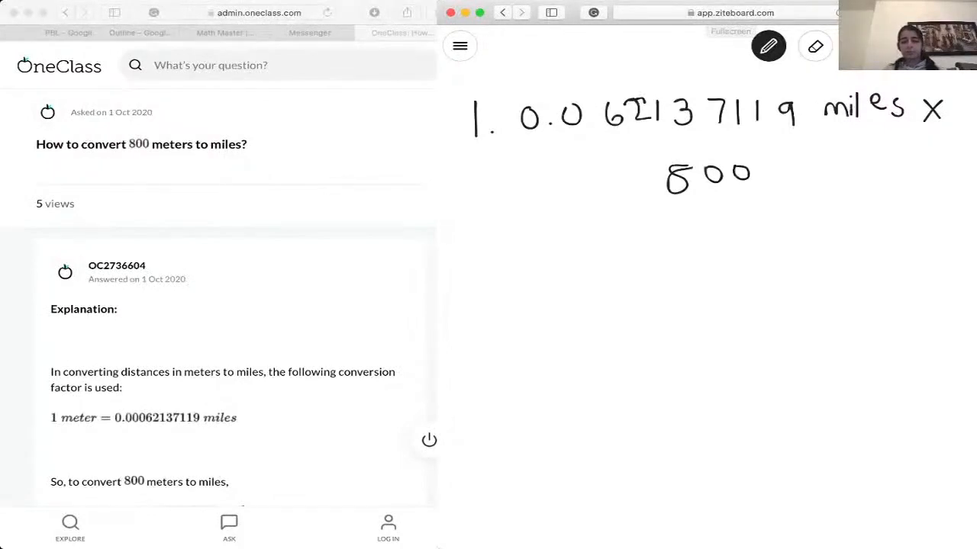
# Handwrite the result line '= 0.497 miles' beneath the multiplication
pyautogui.moveTo(525, 232); pyautogui.dragTo(548, 232)
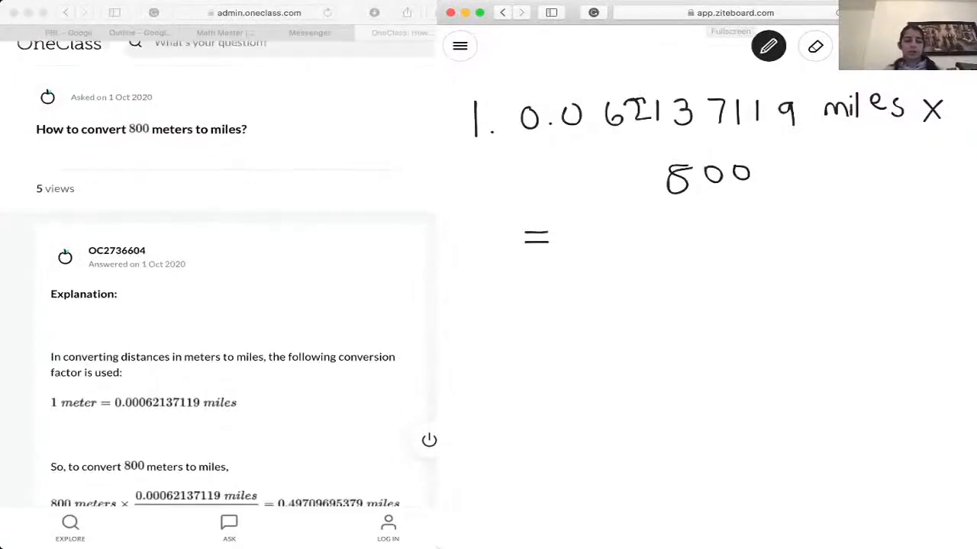
pyautogui.scroll(-3)
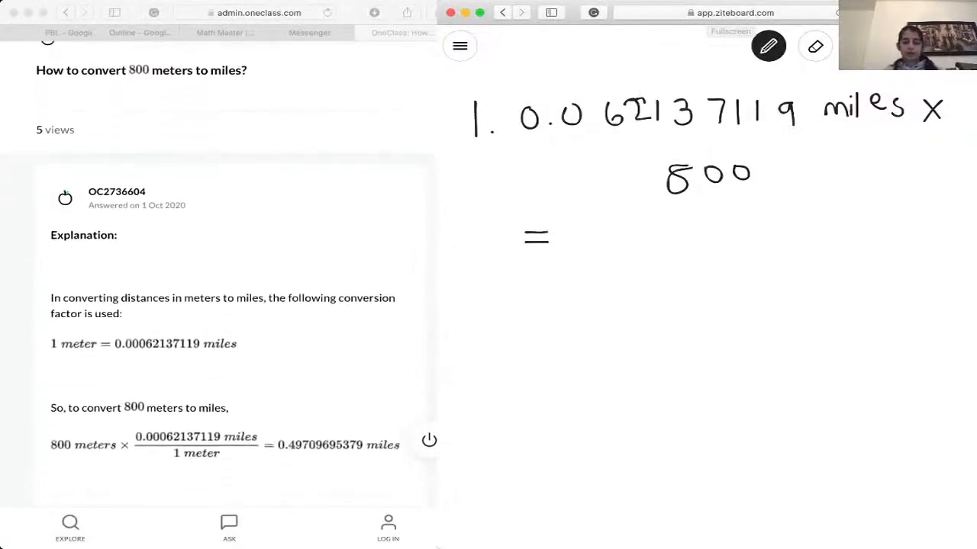
pyautogui.moveTo(557, 226); pyautogui.dragTo(583, 247)
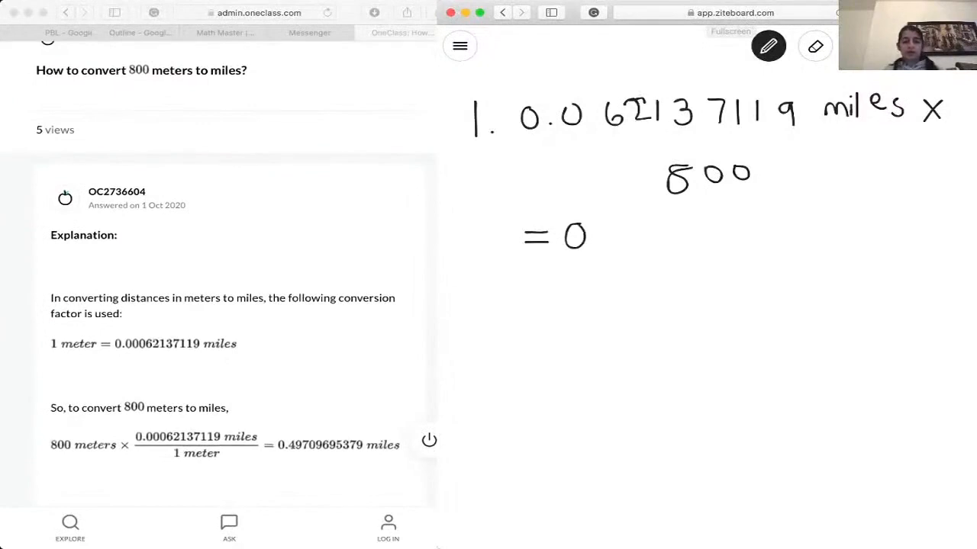
pyautogui.moveTo(595, 229); pyautogui.dragTo(611, 245)
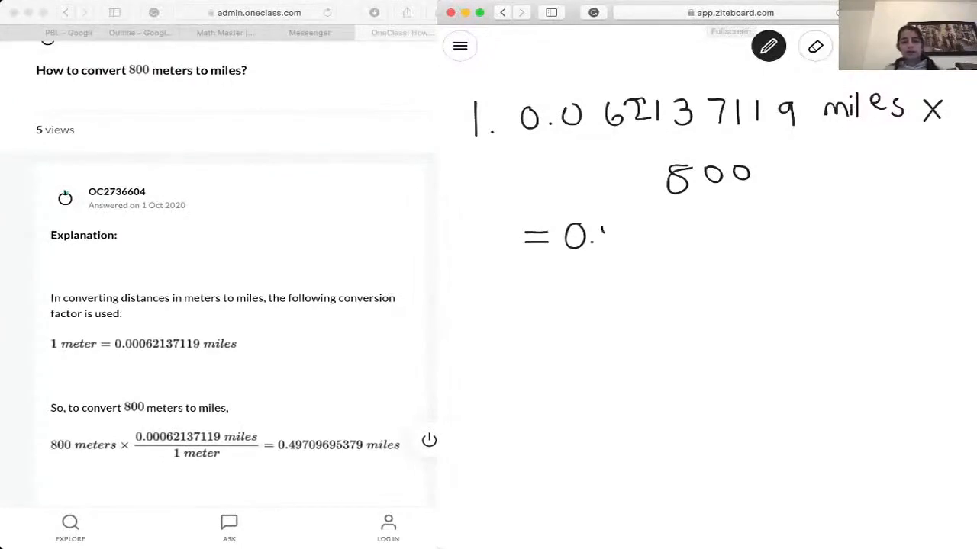
pyautogui.moveTo(588, 245); pyautogui.dragTo(611, 228)
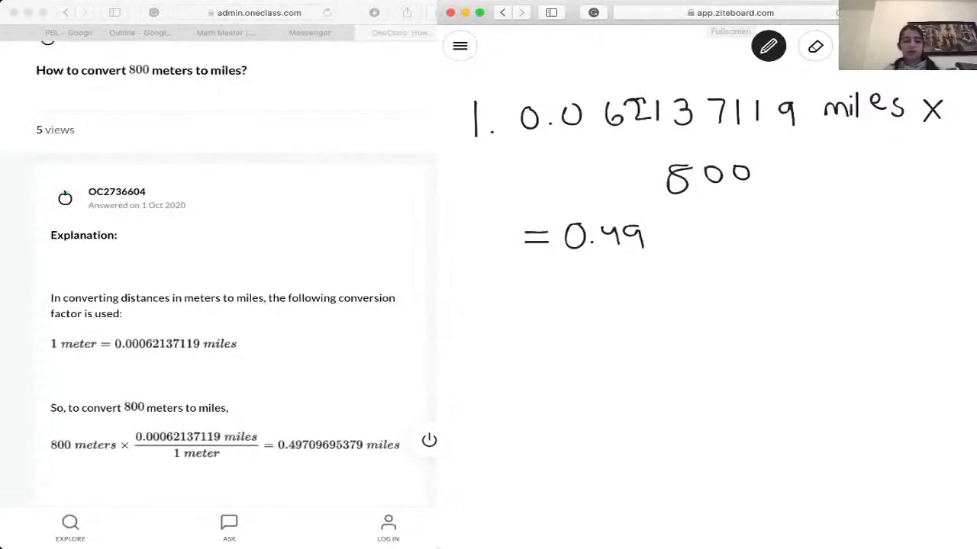
pyautogui.moveTo(644, 228); pyautogui.dragTo(664, 227)
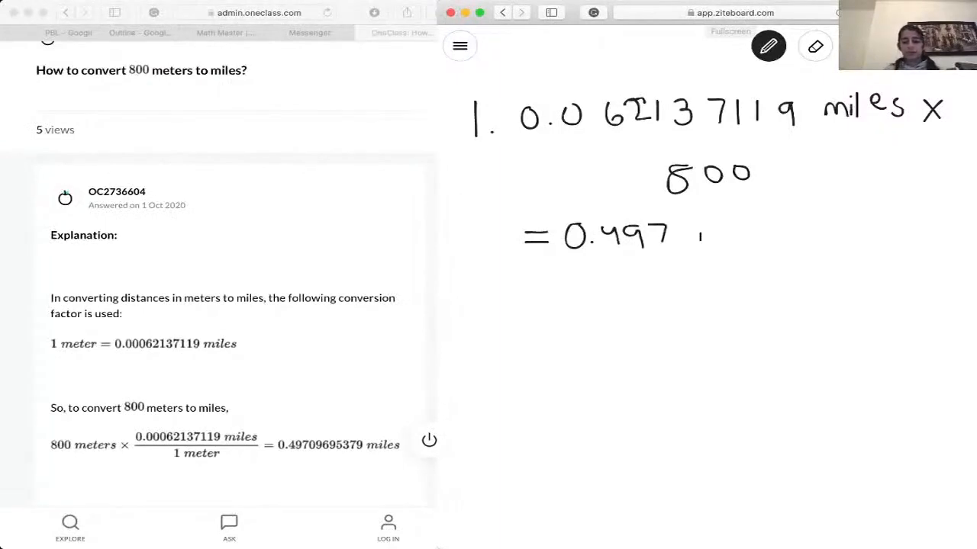
pyautogui.moveTo(694, 232); pyautogui.dragTo(736, 232)
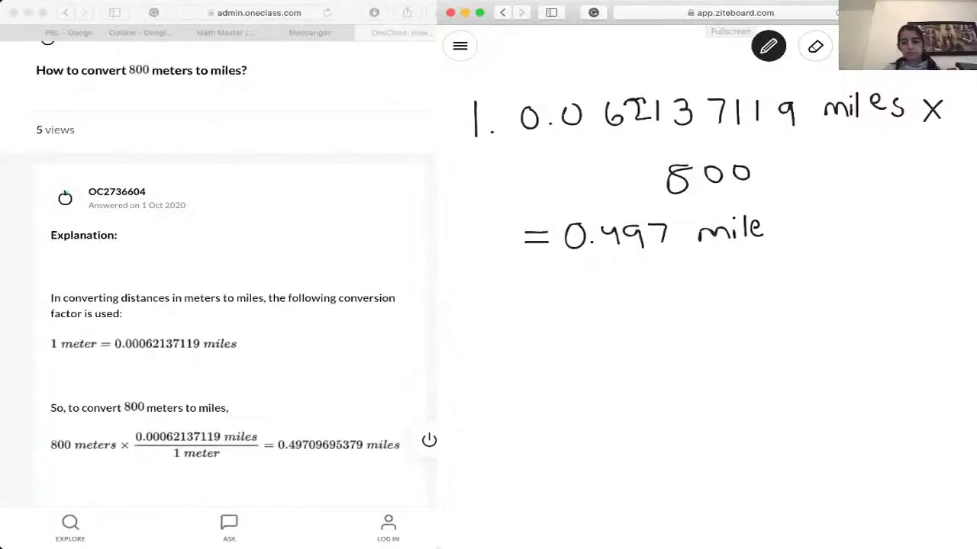
pyautogui.moveTo(771, 229); pyautogui.dragTo(790, 236)
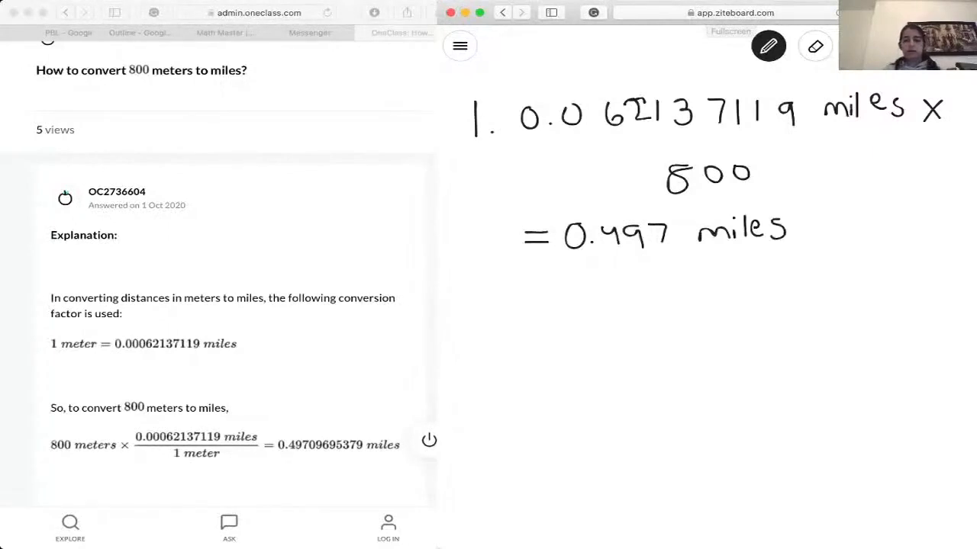
# Set the pen colour to red for the next annotation
pyautogui.click(769, 46)
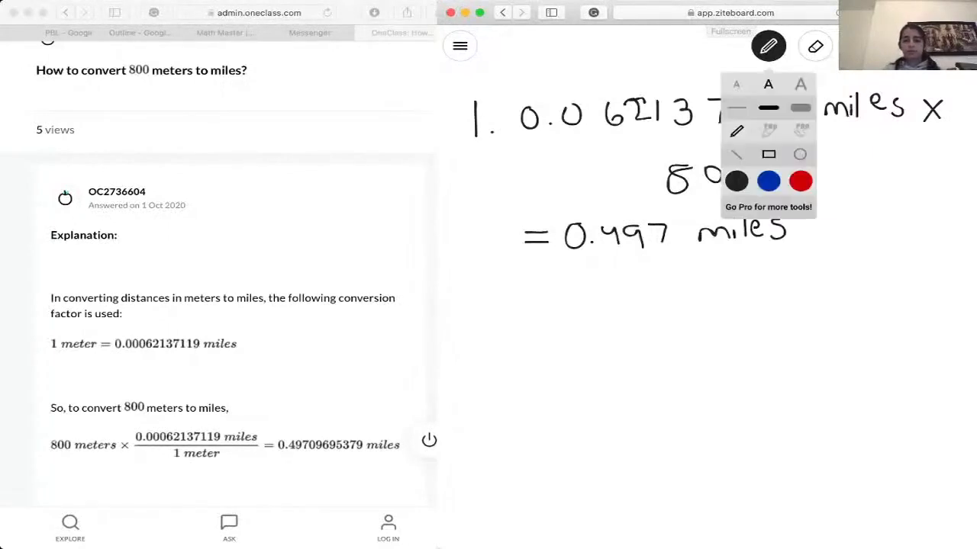
pyautogui.click(769, 154)
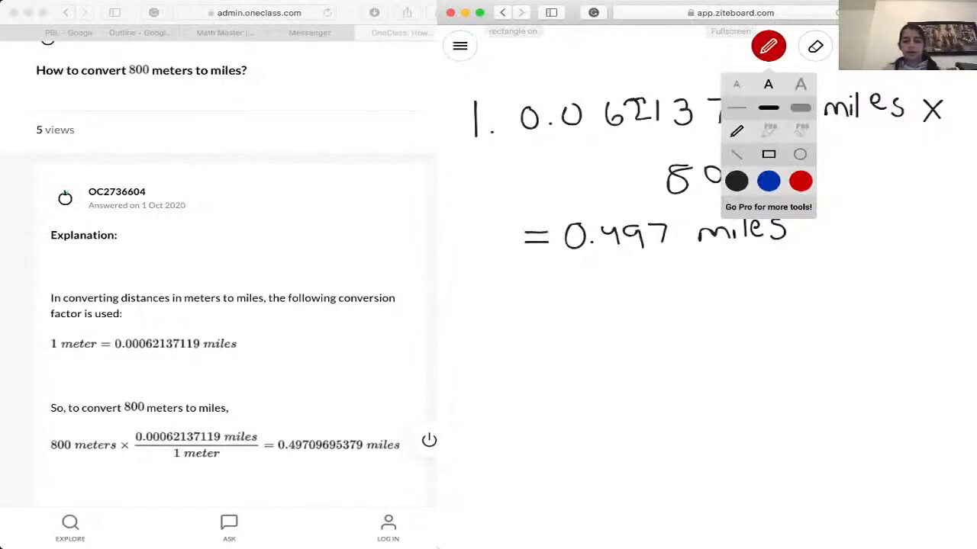